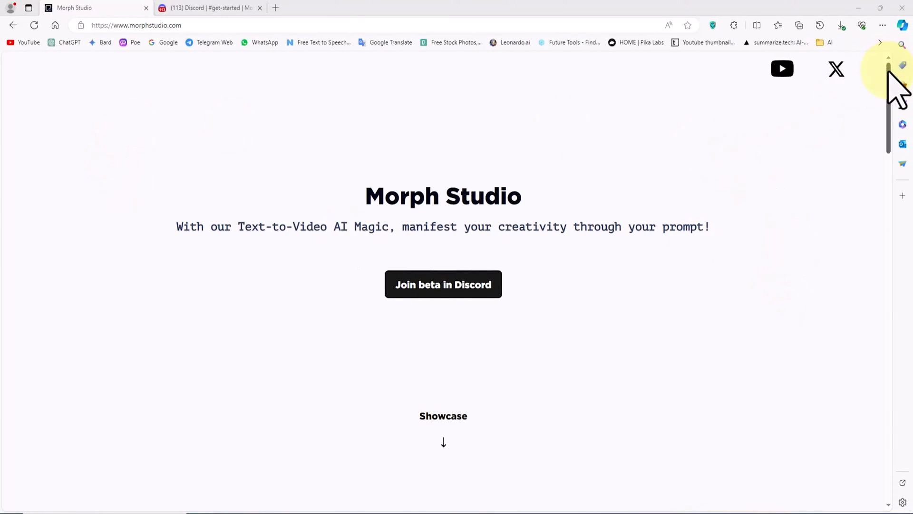
Join the Morph Studio beta server via the 'Join beta in Discord' button
scroll(down, 3)
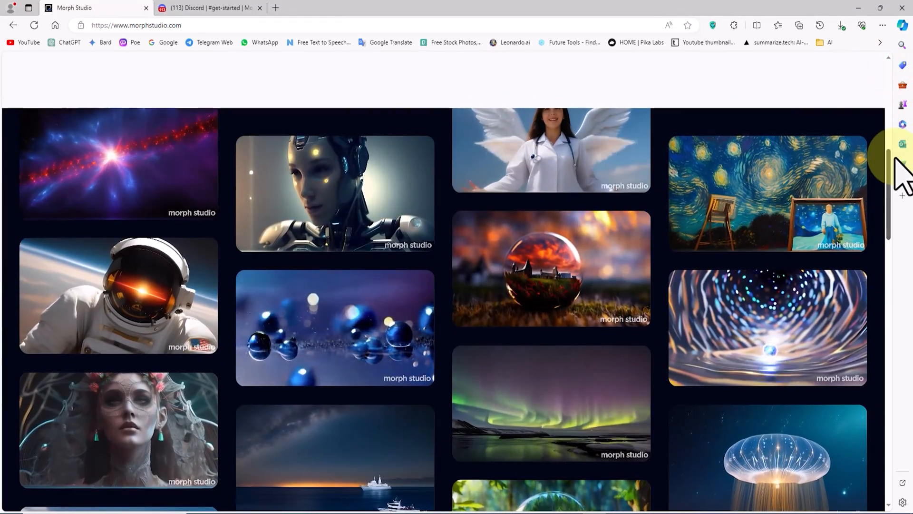
scroll(down, 3)
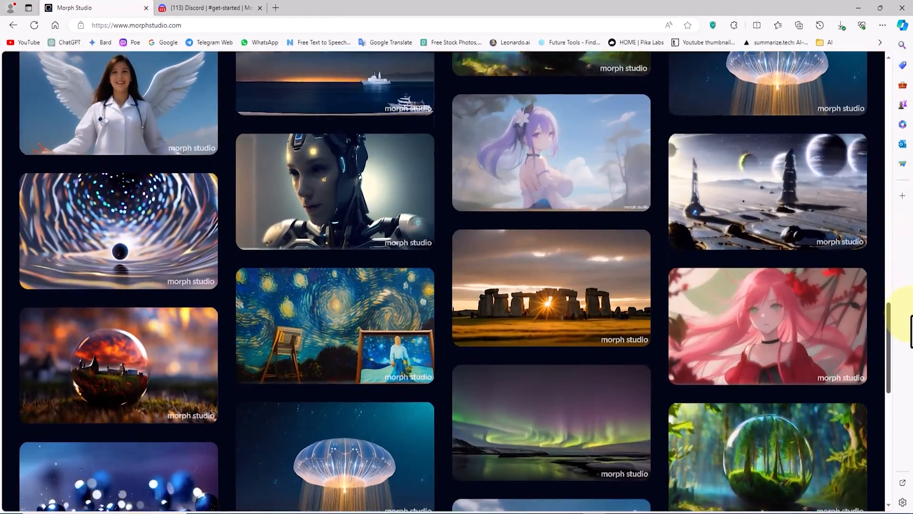
scroll(up, 3)
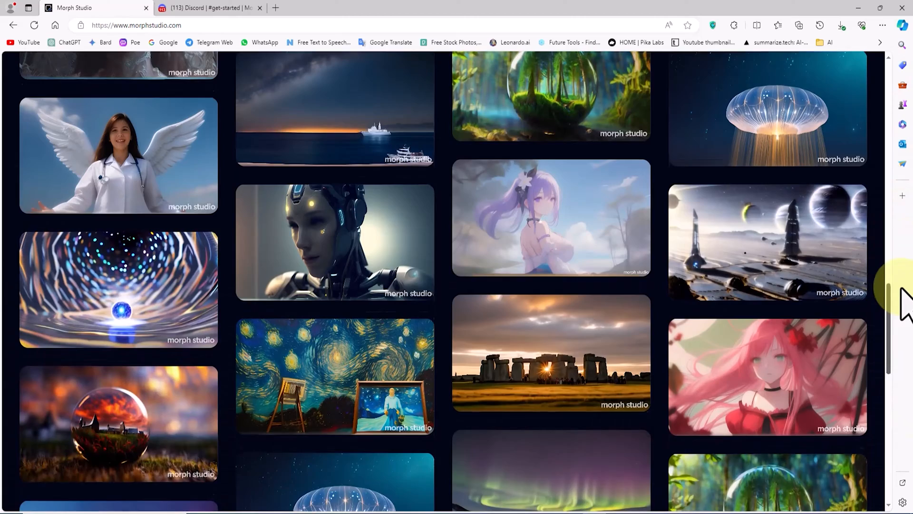
scroll(up, 3)
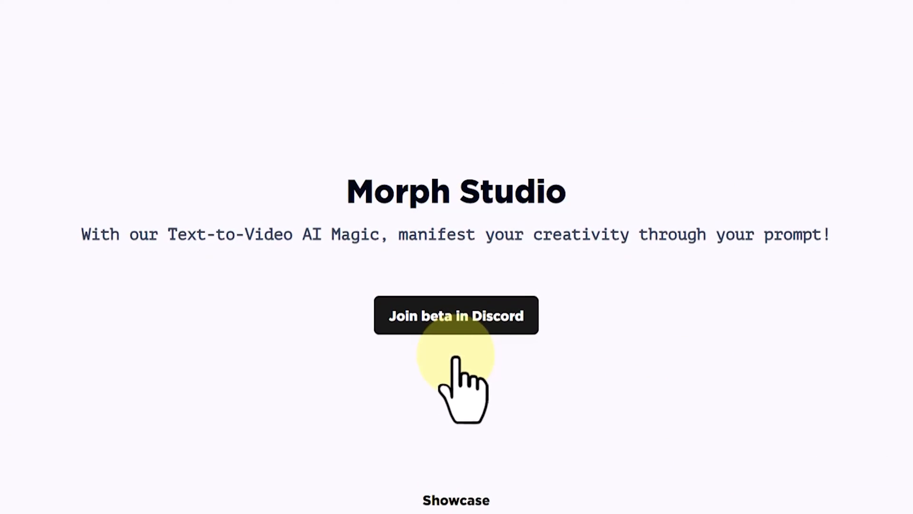
click(456, 314)
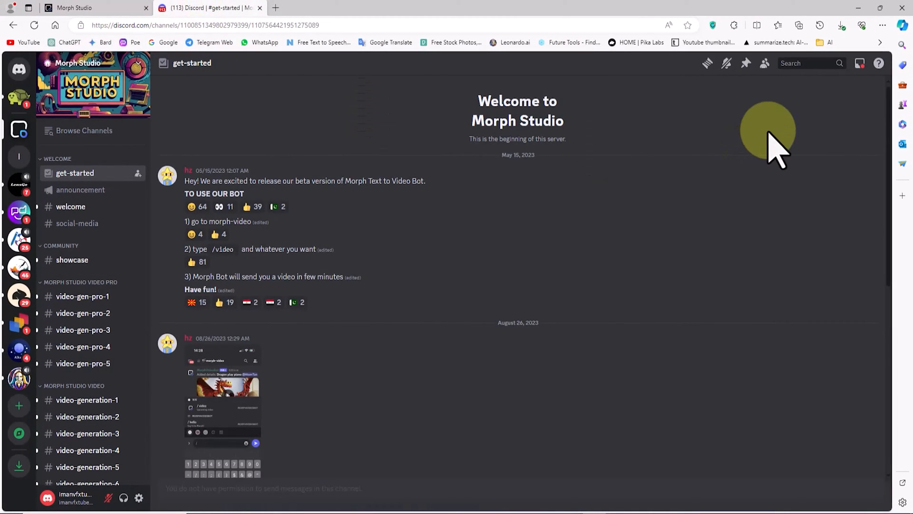
mouse_move(787, 146)
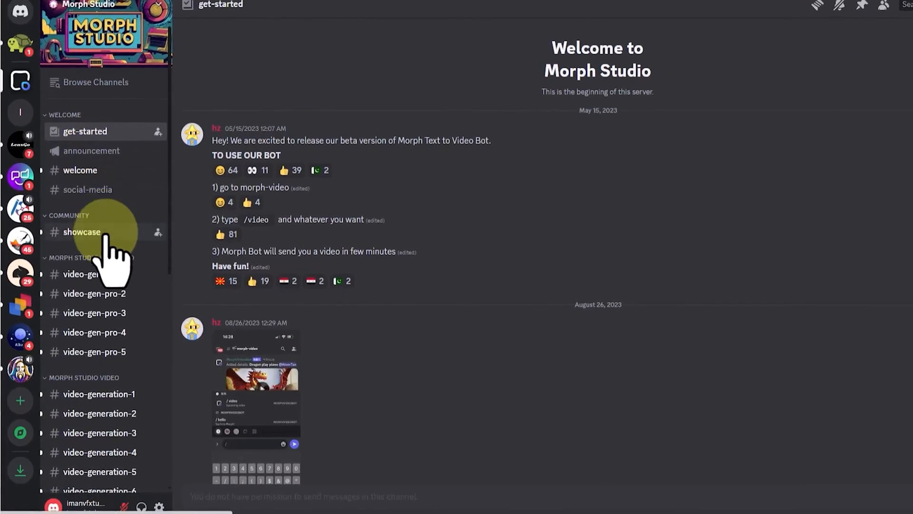
Browse down the channel list to the prompt-faq forum channel
scroll(down, 3)
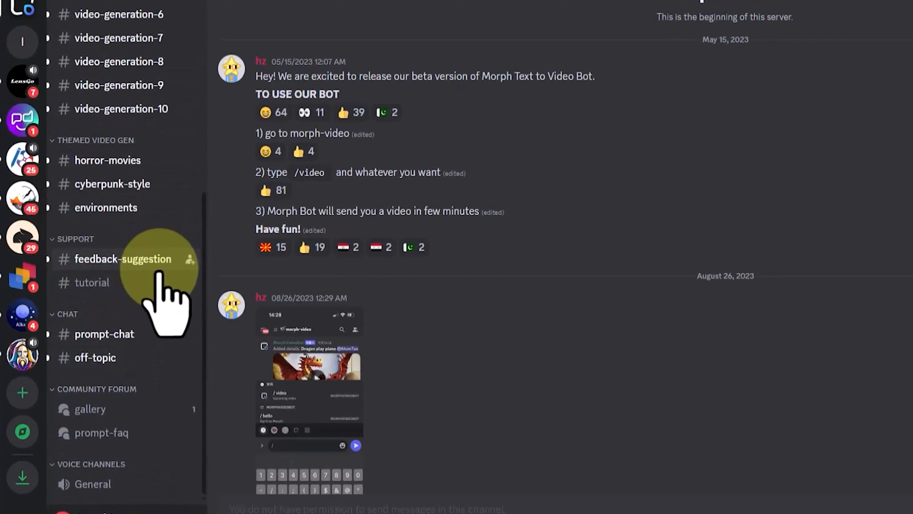
scroll(down, 3)
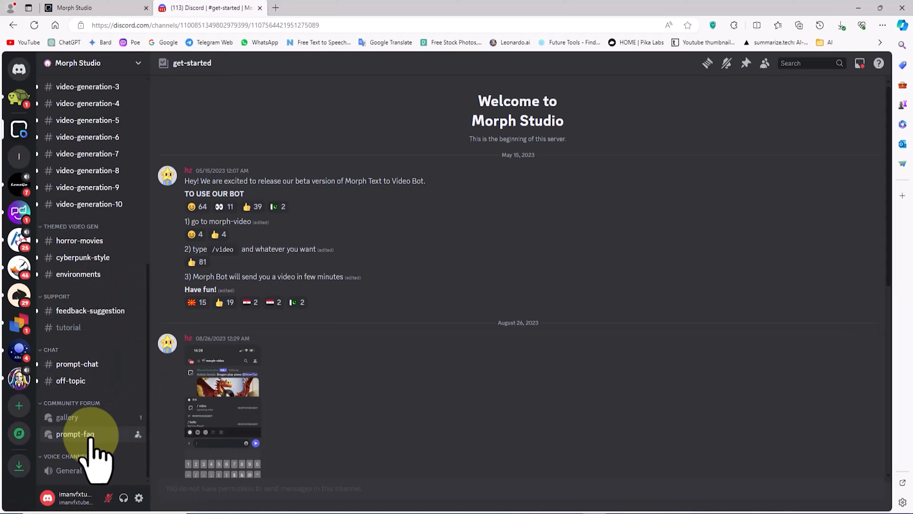
click(74, 434)
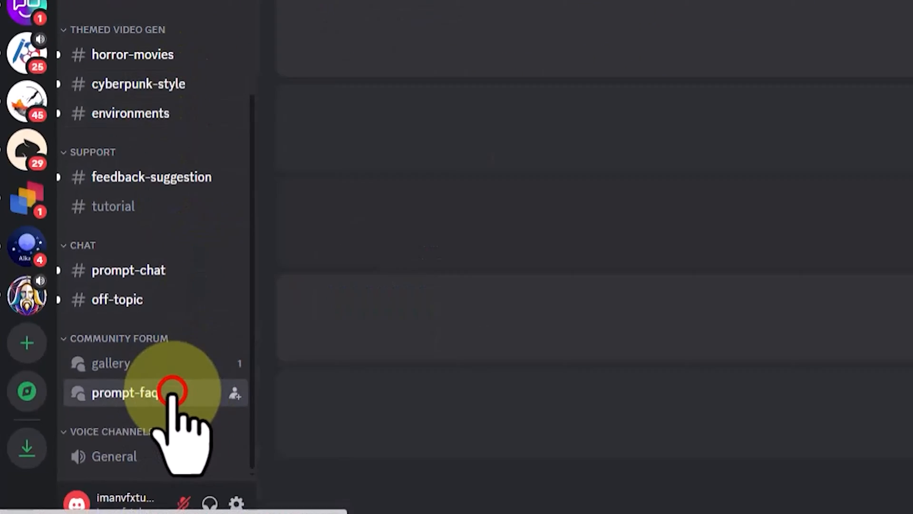
Open the 'List of prompt commands' post and browse the prompt-faq posts
click(122, 392)
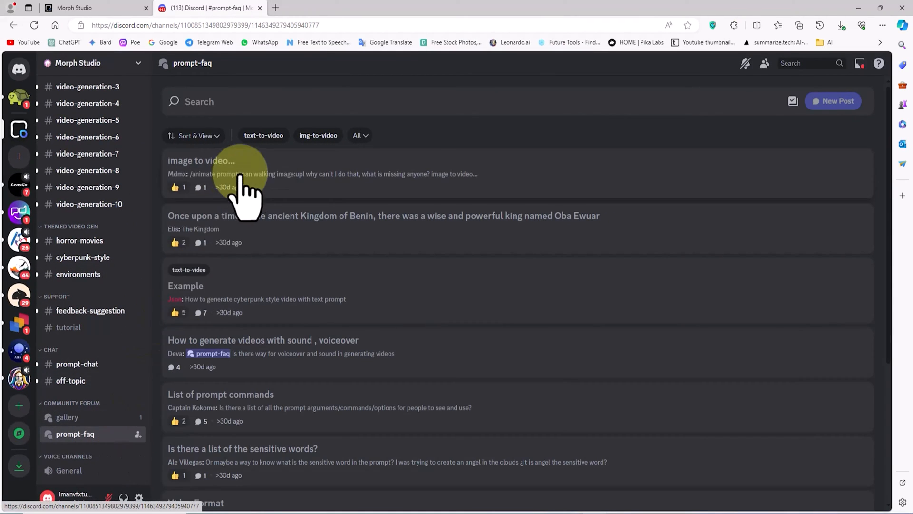
scroll(down, 3)
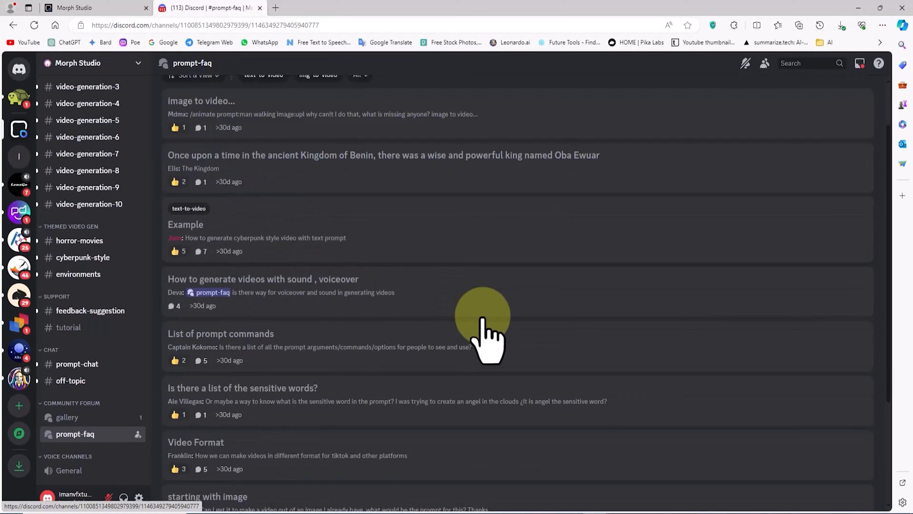
scroll(down, 3)
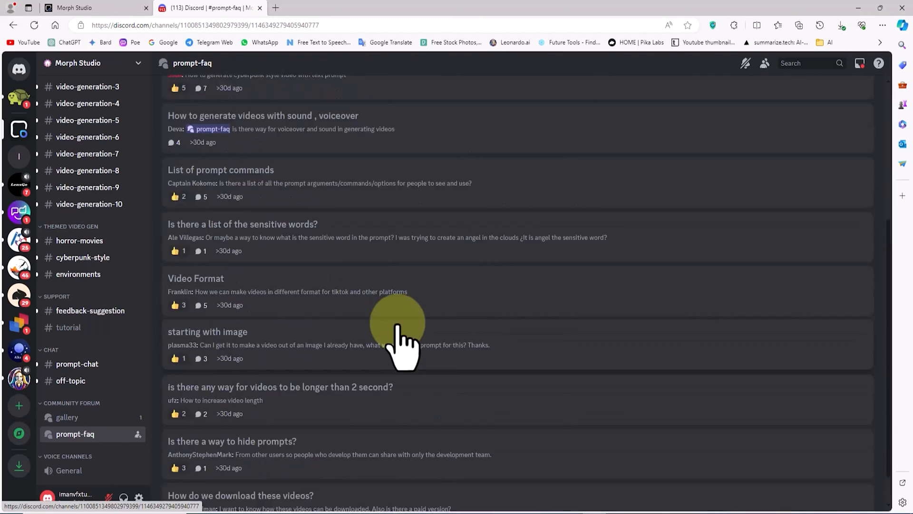
scroll(up, 3)
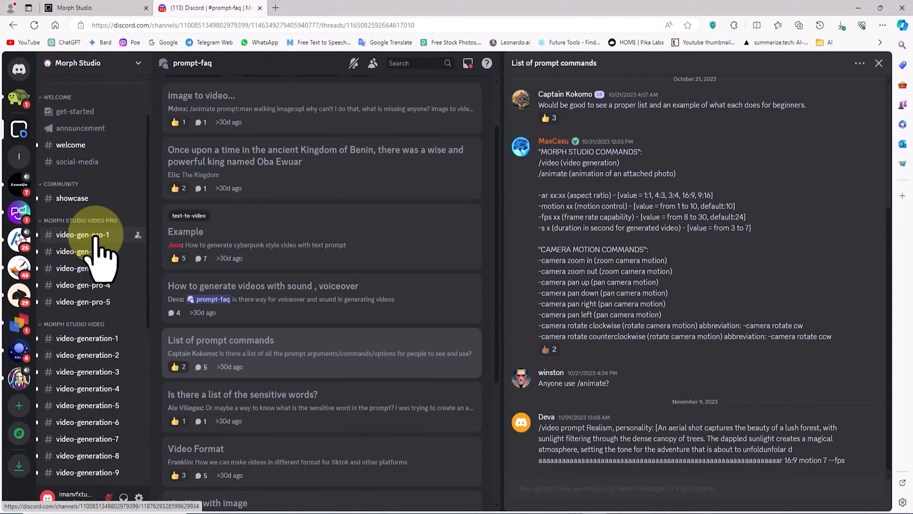
Switch to #video-gen-pro-1 and scroll through the bot's generated videos
click(82, 234)
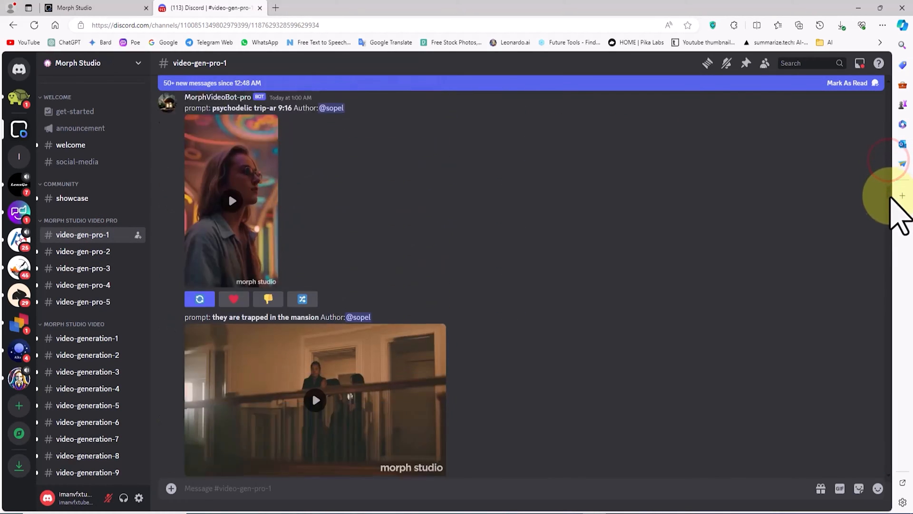
scroll(down, 3)
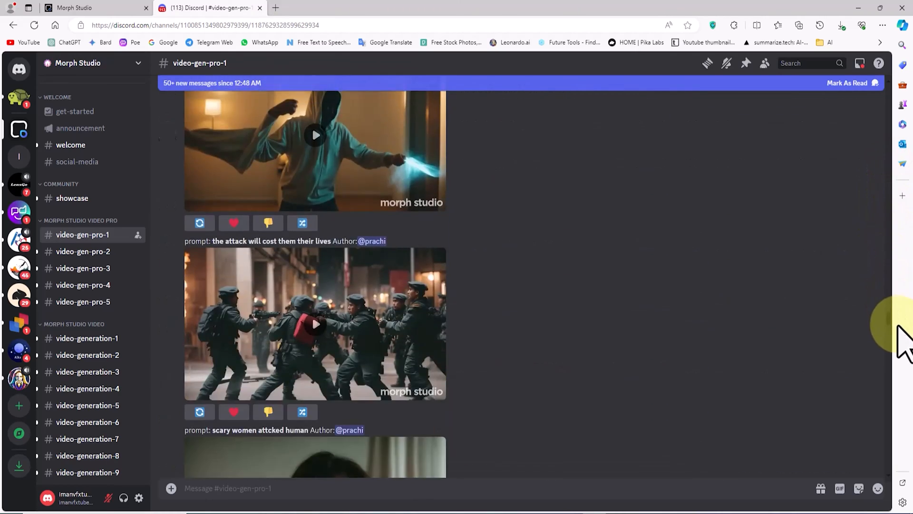
scroll(down, 3)
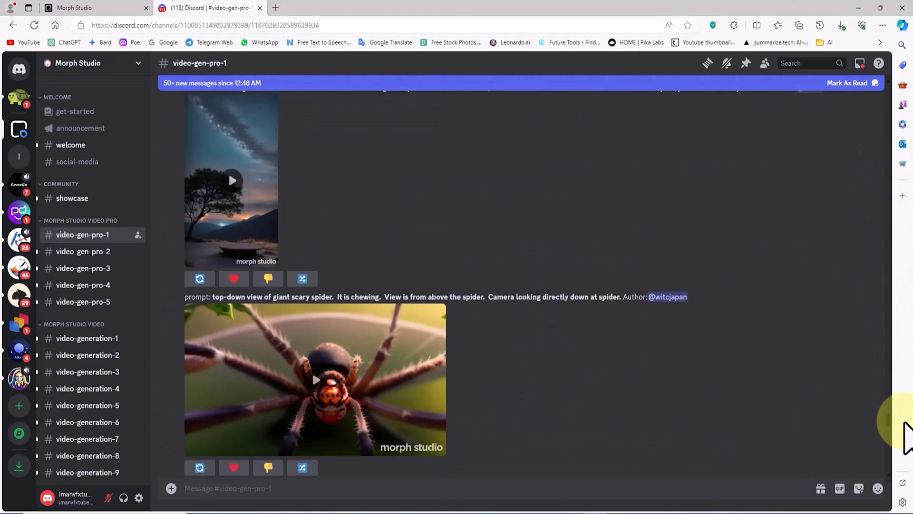
scroll(down, 3)
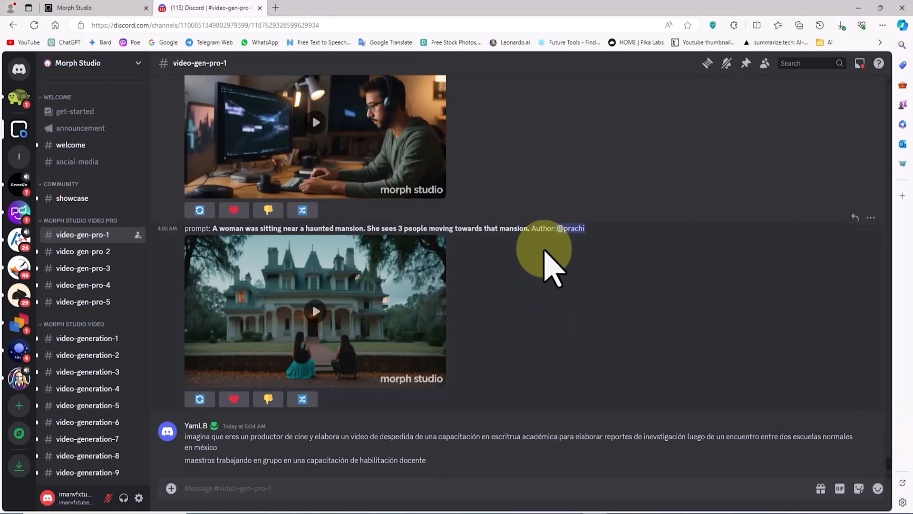
Start the /video text-to-video command from the slash suggestions
text(/)
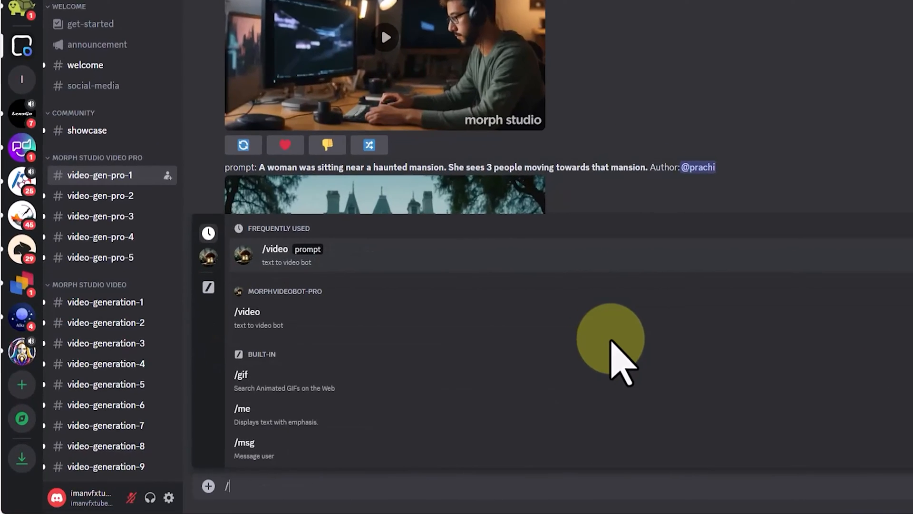
text(vi)
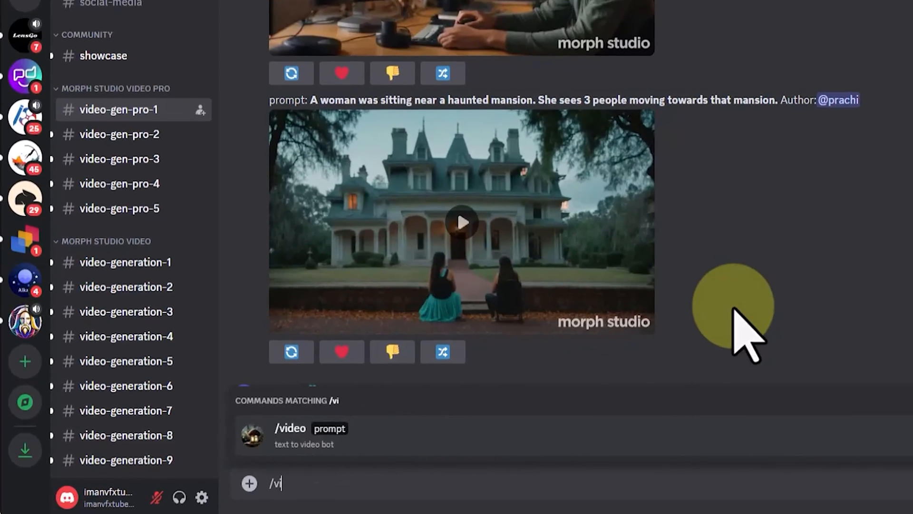
text(deo)
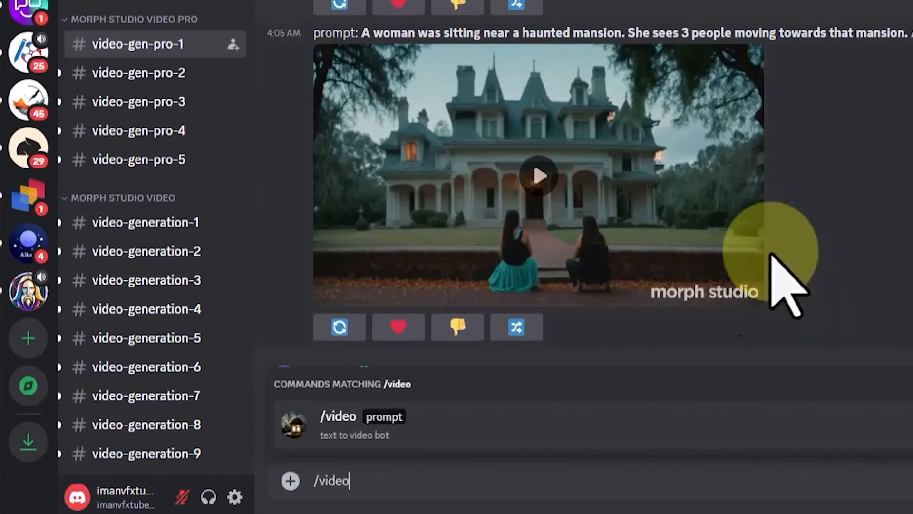
click(337, 415)
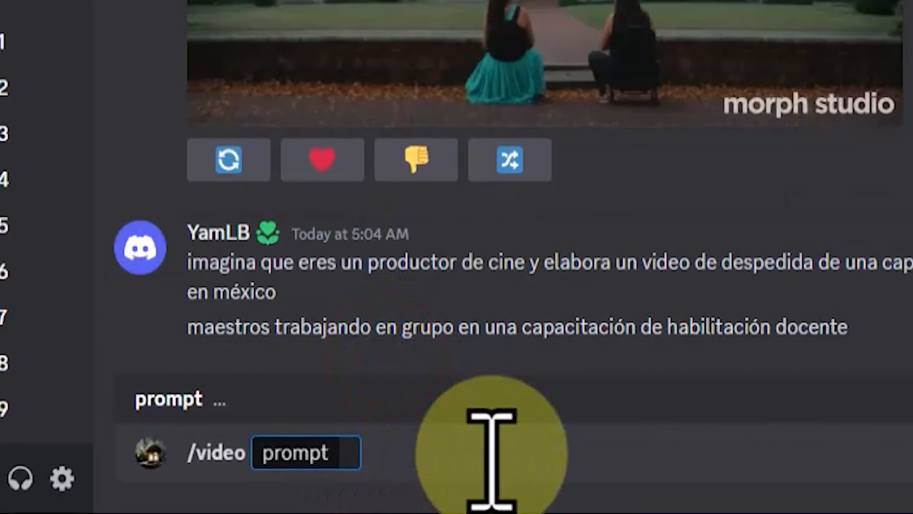
scroll(down, 3)
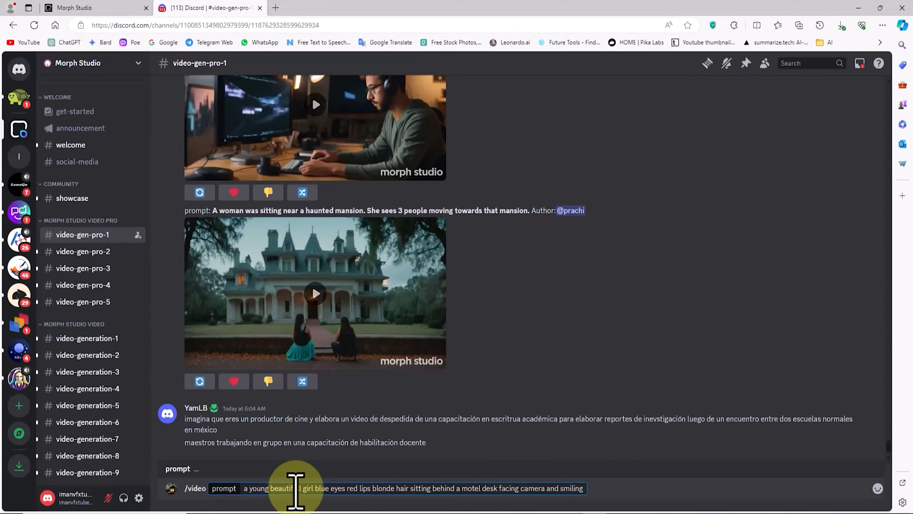
Append '-ar 16:9 -camera zoom out -fps 24' to the motel-desk girl prompt
text(-ar)
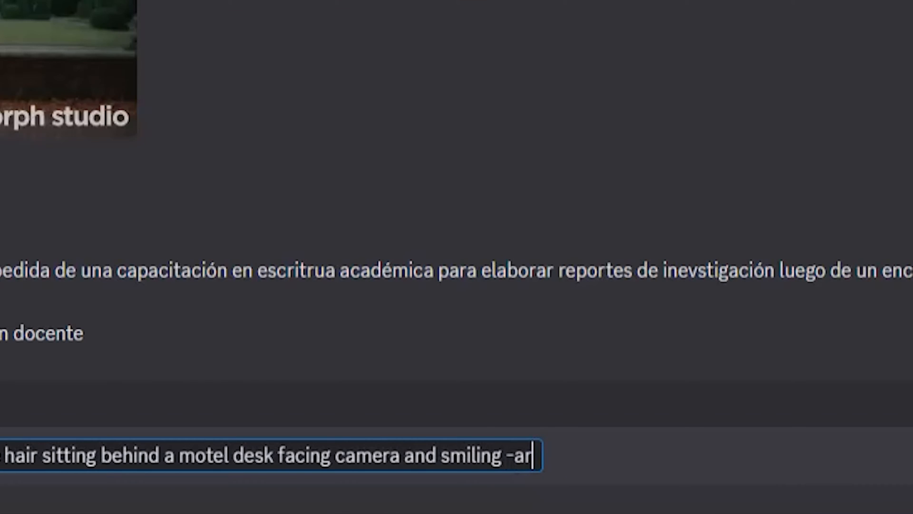
text(16)
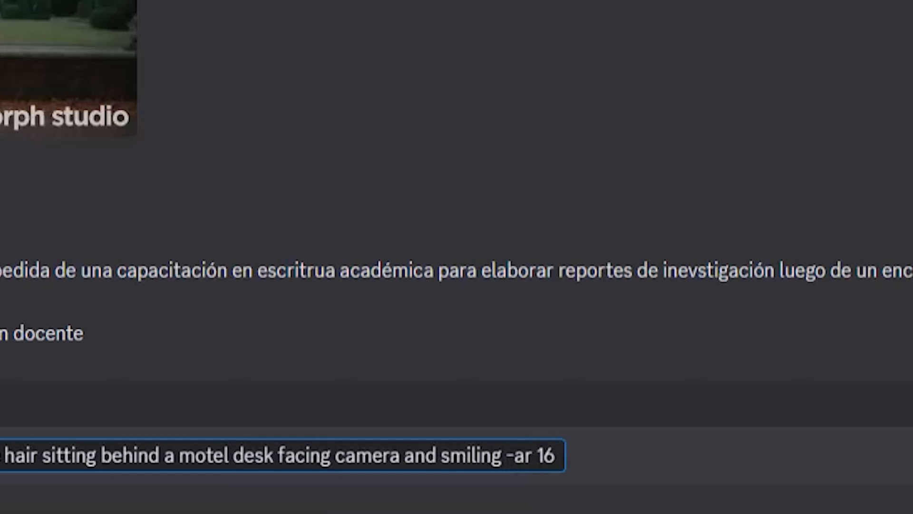
text(:9 -cam)
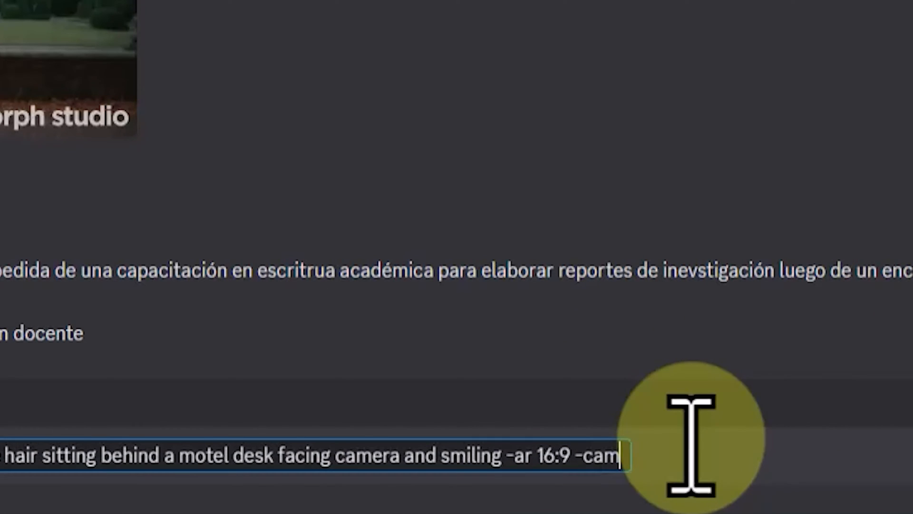
text(era zoom out)
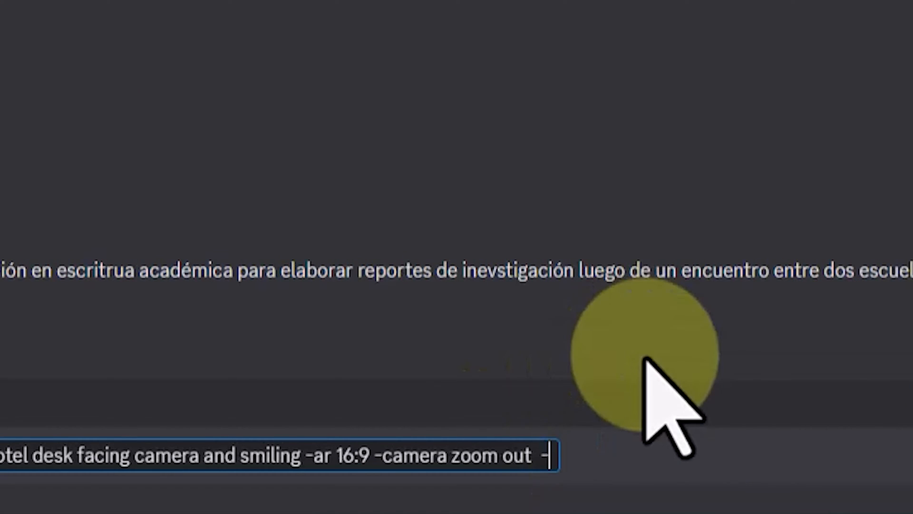
text(-fps 24)
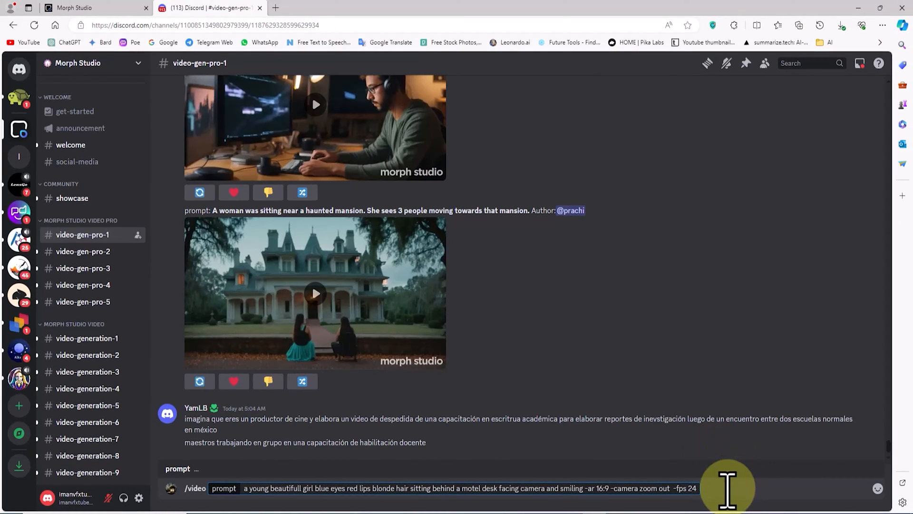
Send the motel-desk girl /video request and begin a new slash command
key(Return)
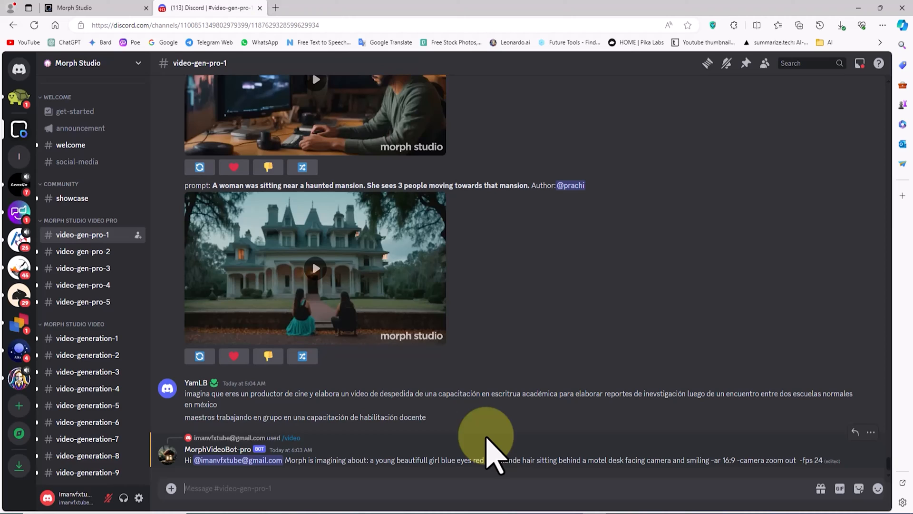
mouse_move(661, 440)
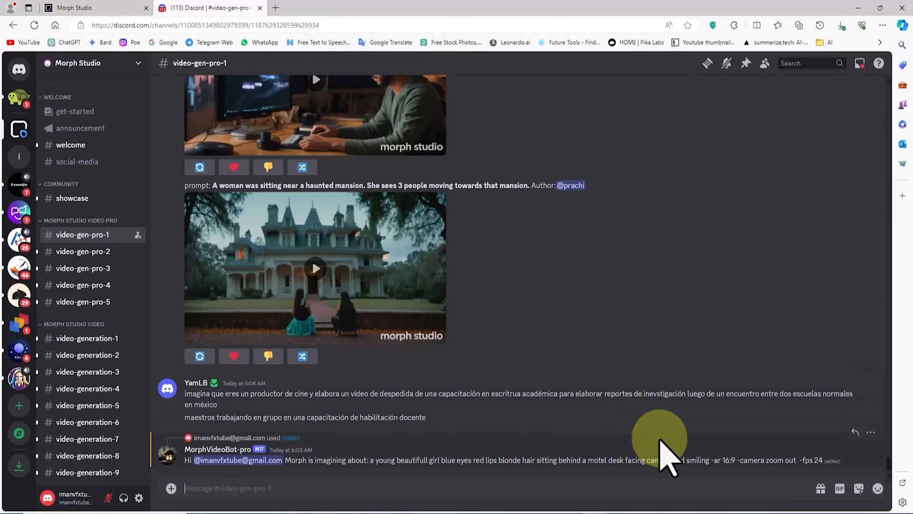
text(/)
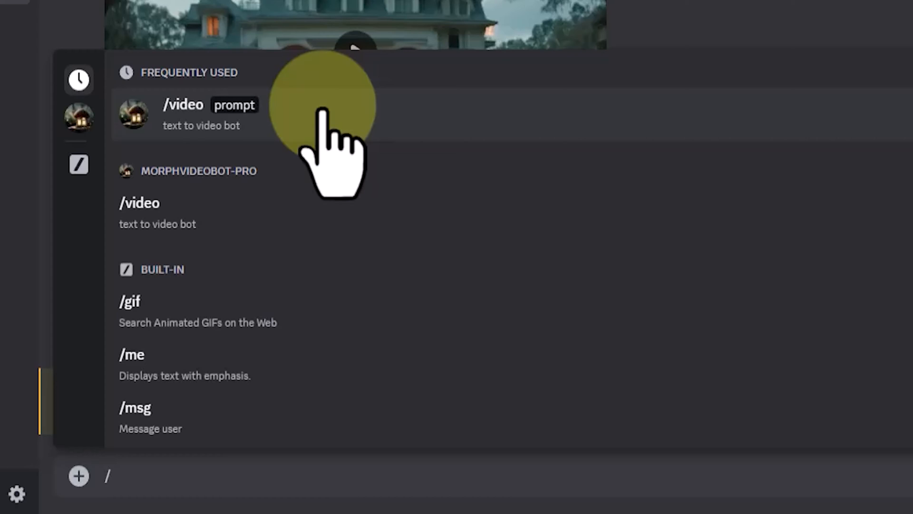
Start /video with the prompt 'create blue tiny beautiful little cat in HD'
click(182, 115)
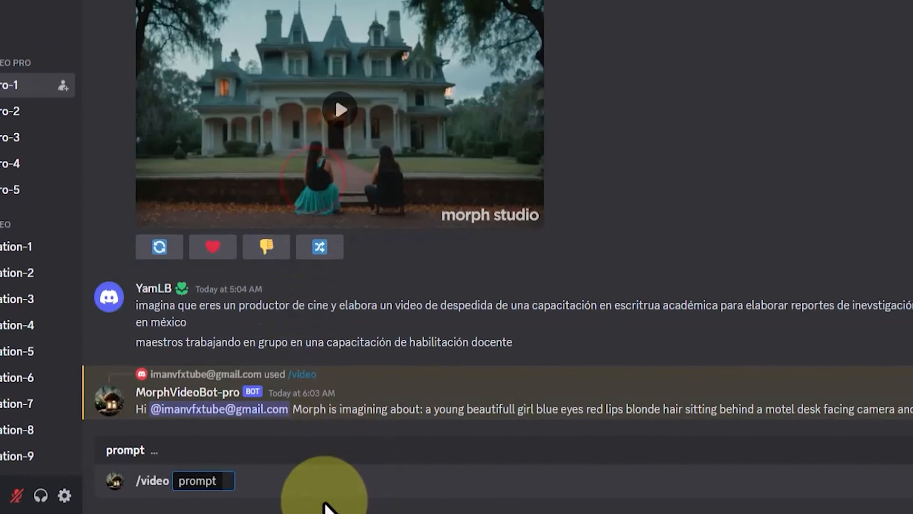
scroll(up, 3)
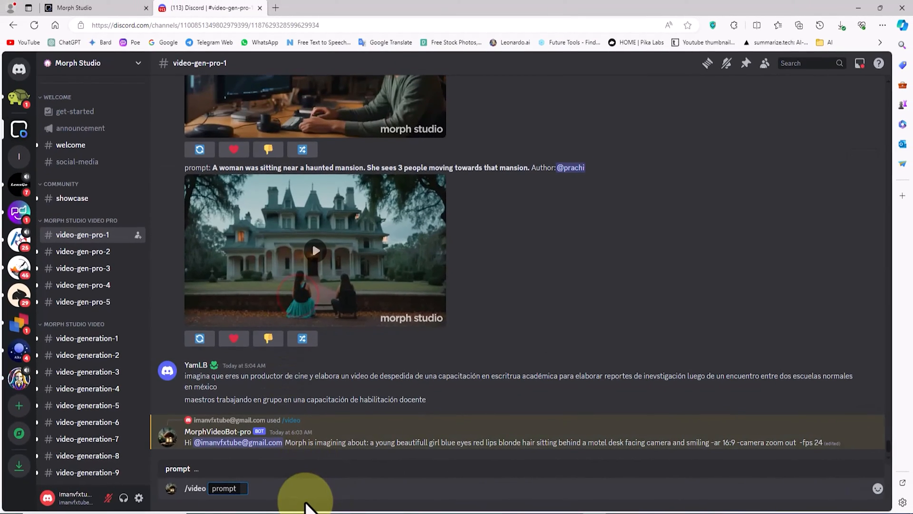
text(create blue tiny beautiful  little cat in HD)
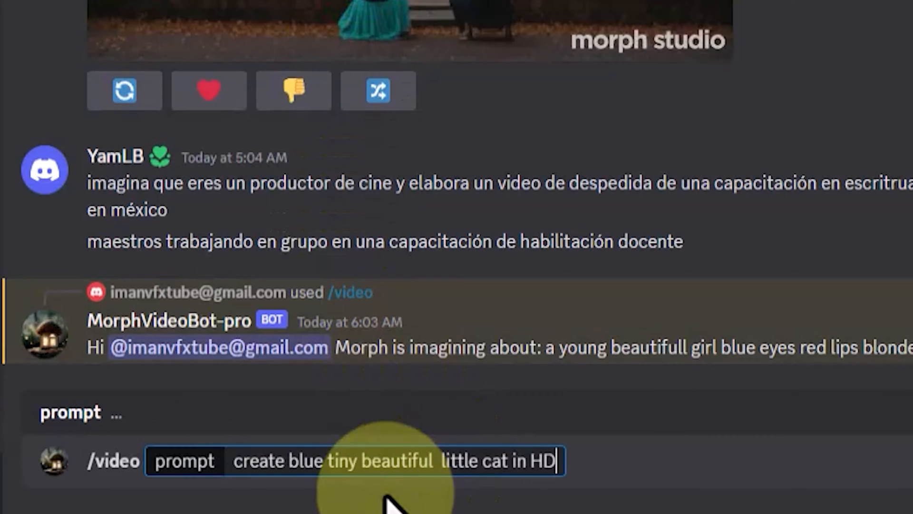
Add the parameters '-ar 16:9 -fps 24 -camera zoom out' to the cat prompt
text(-)
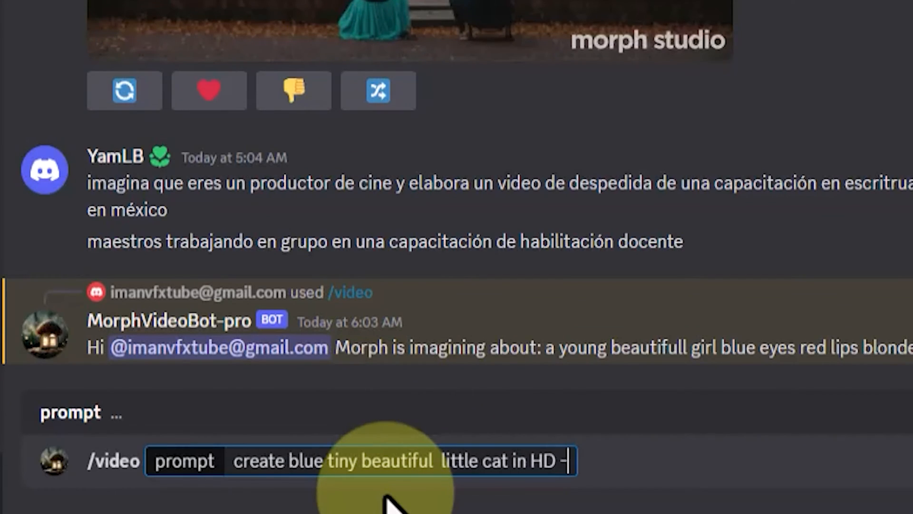
text(ar)
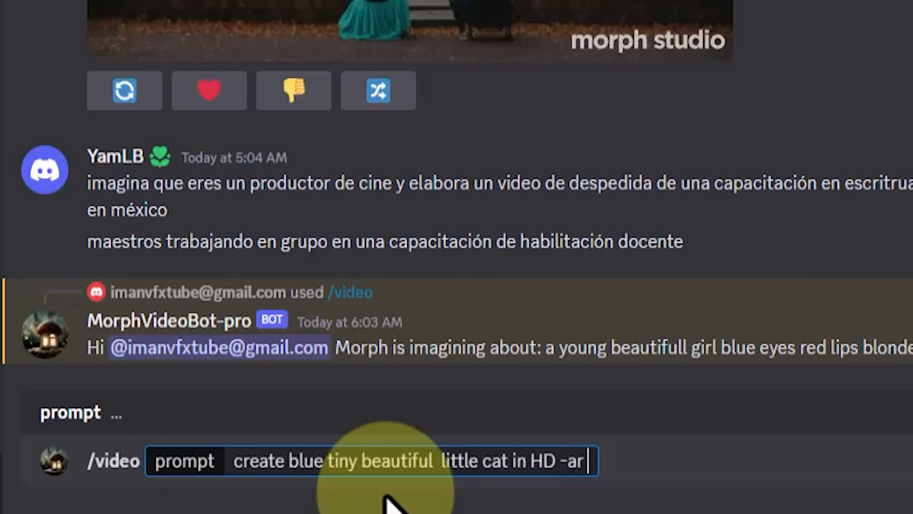
text(16:9)
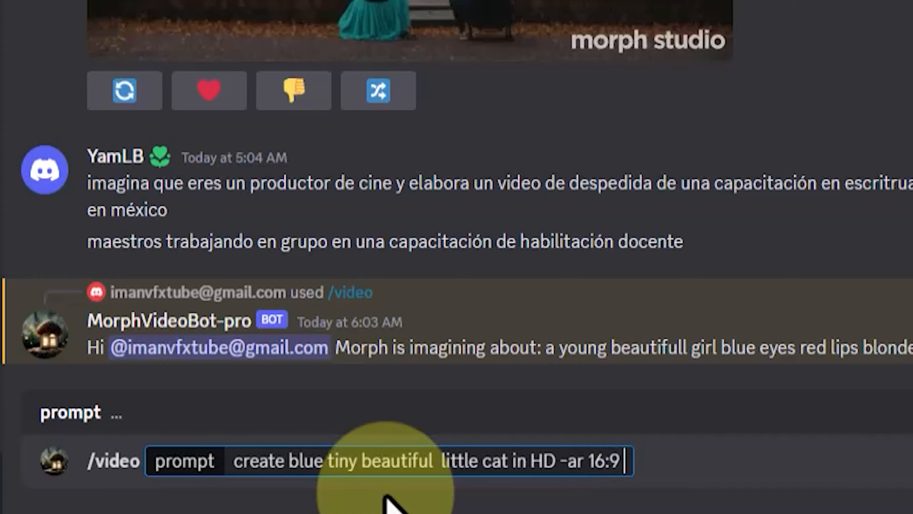
text(-fps 24 -)
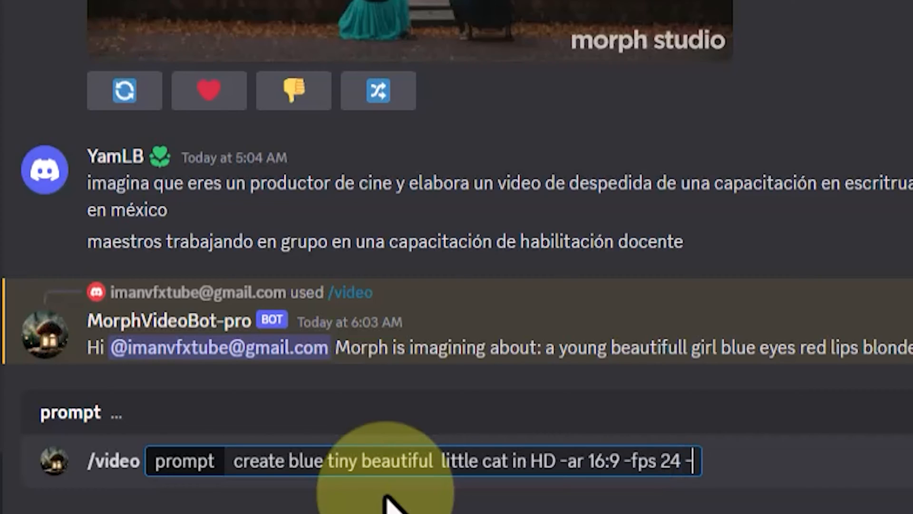
text(camera zoom)
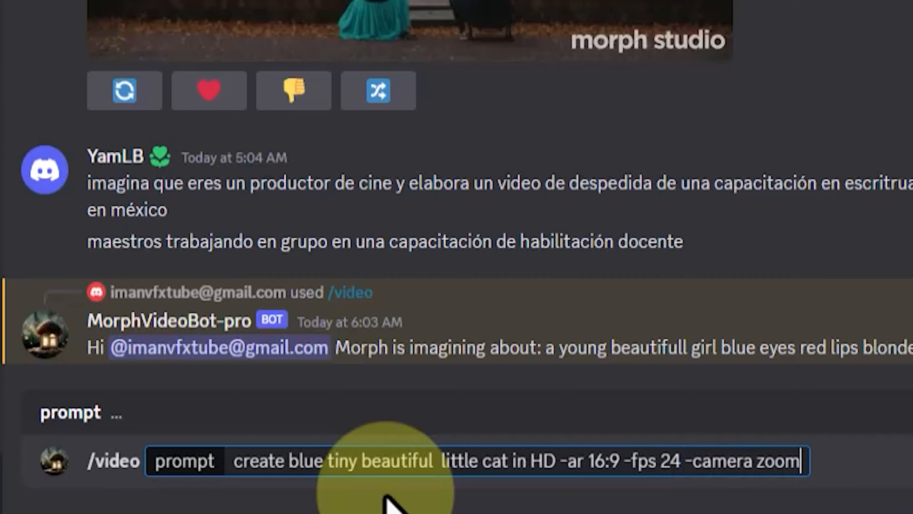
text(ou)
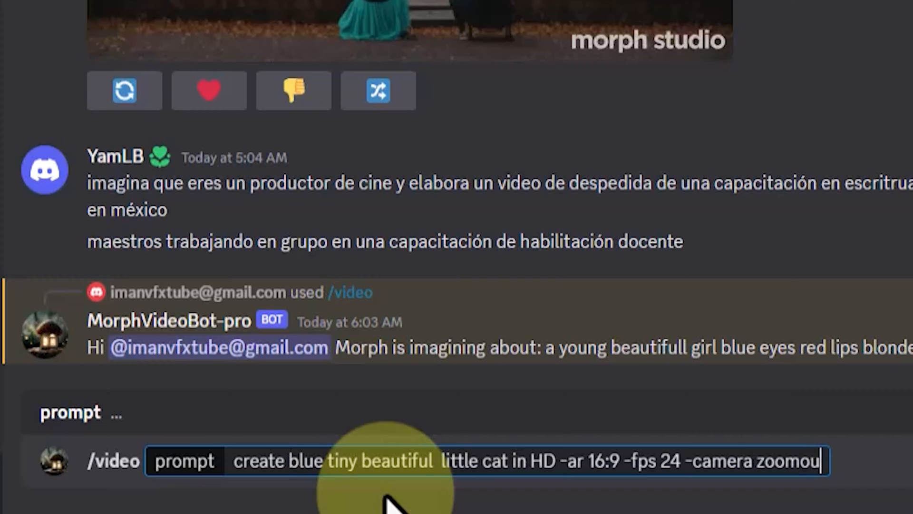
text(t)
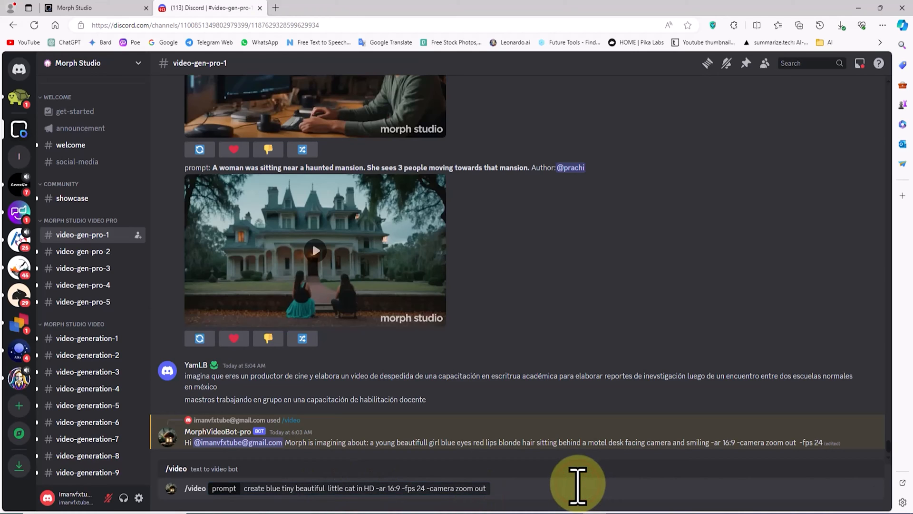
Scroll down to the finished motel-desk girl and blue kitten clips from MorphVideoBot-pro
scroll(down, 3)
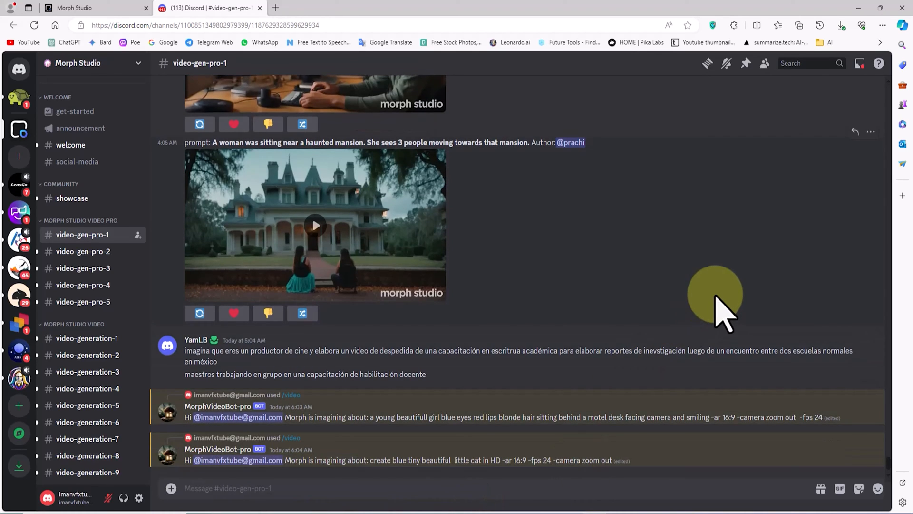
mouse_move(740, 323)
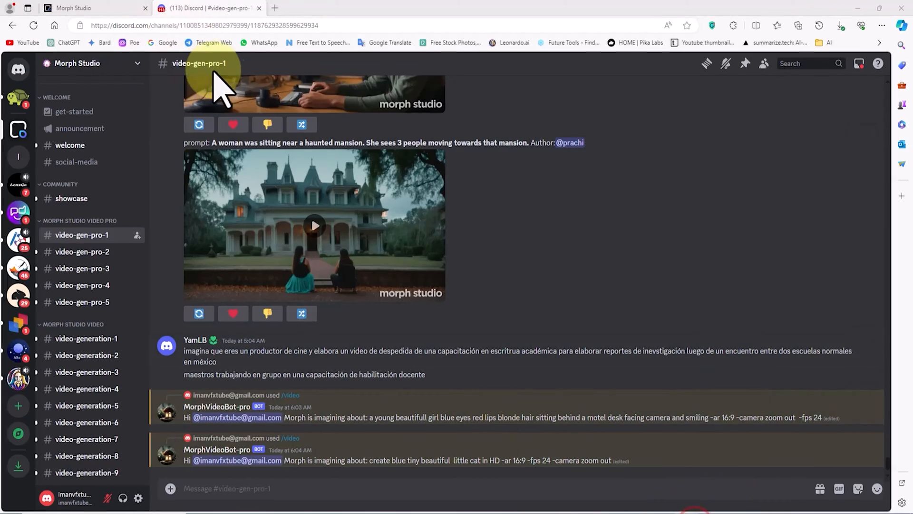
scroll(down, 3)
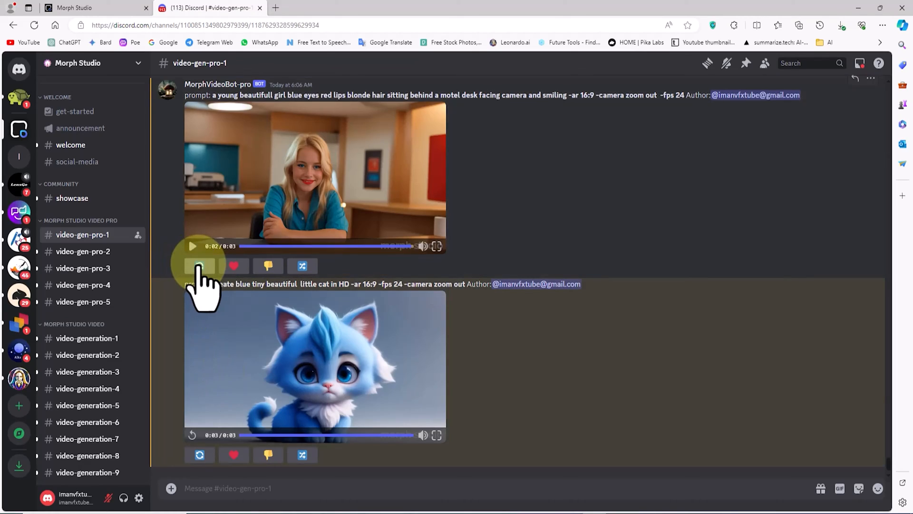
Request a regenerated version of the blonde girl video and scroll to the reply
click(199, 265)
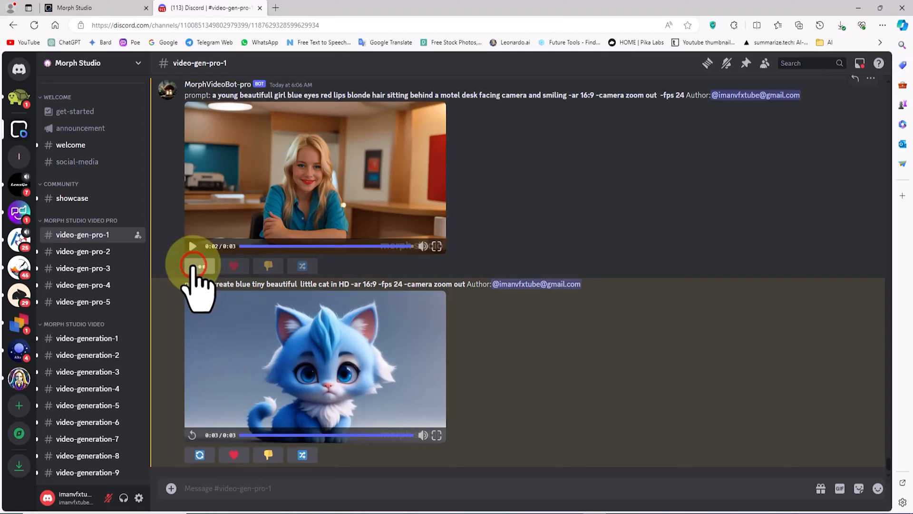
scroll(down, 3)
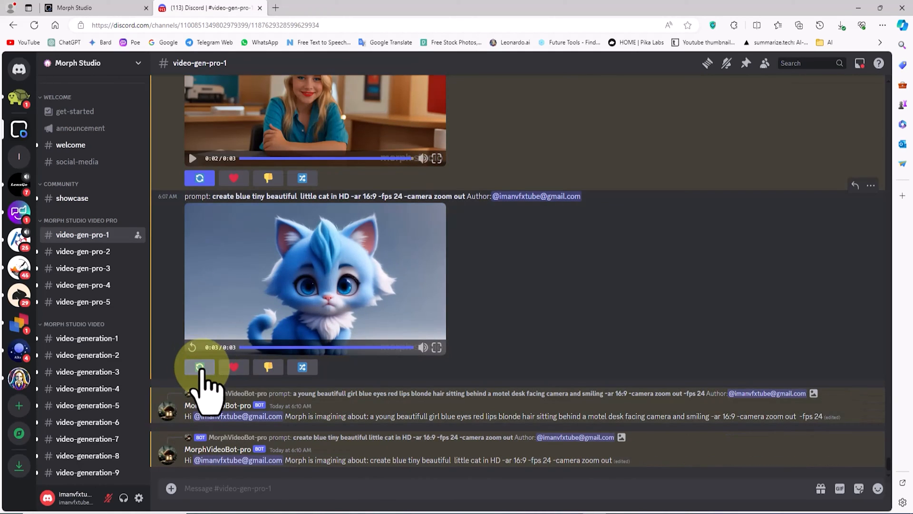
mouse_move(242, 225)
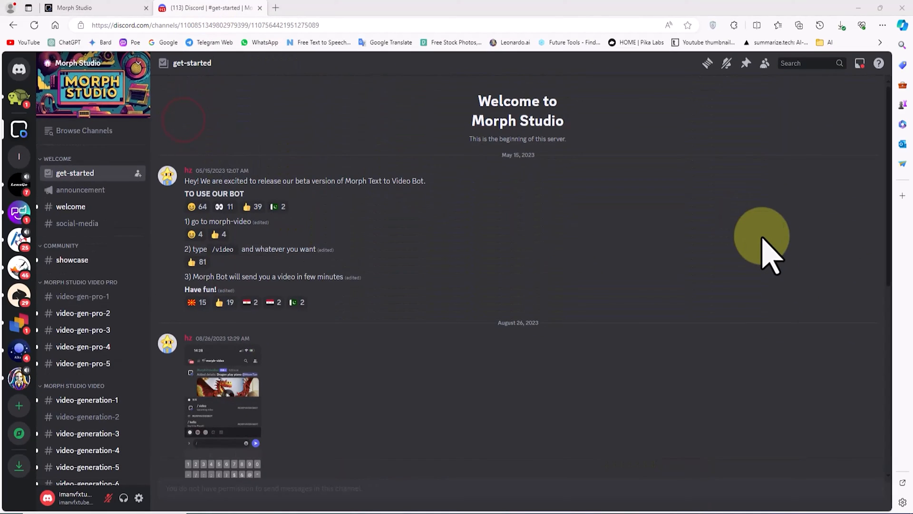
Switch to #video-generation-3, browse its newest clips, and begin typing /animate
click(87, 432)
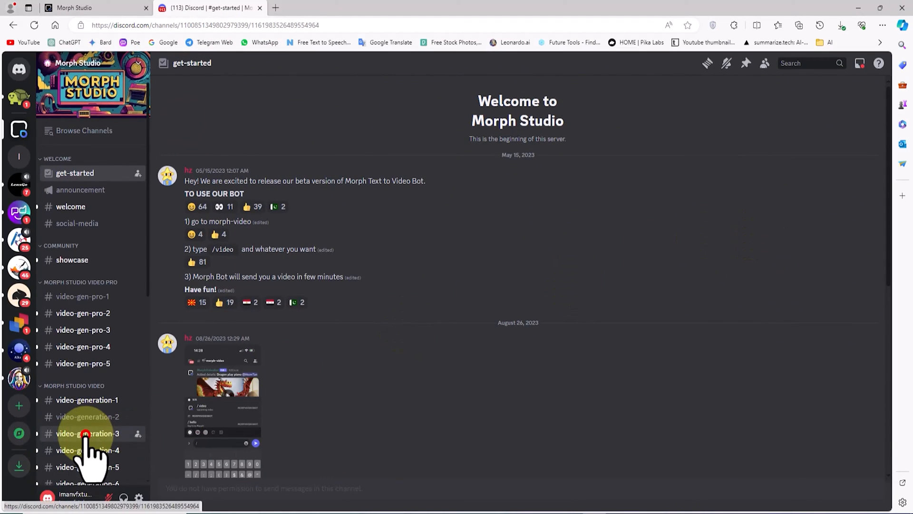
click(86, 434)
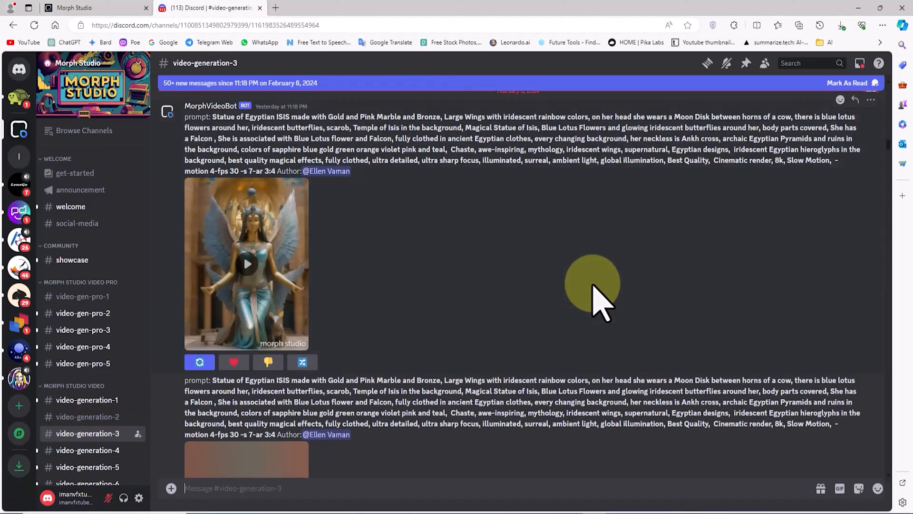
scroll(down, 3)
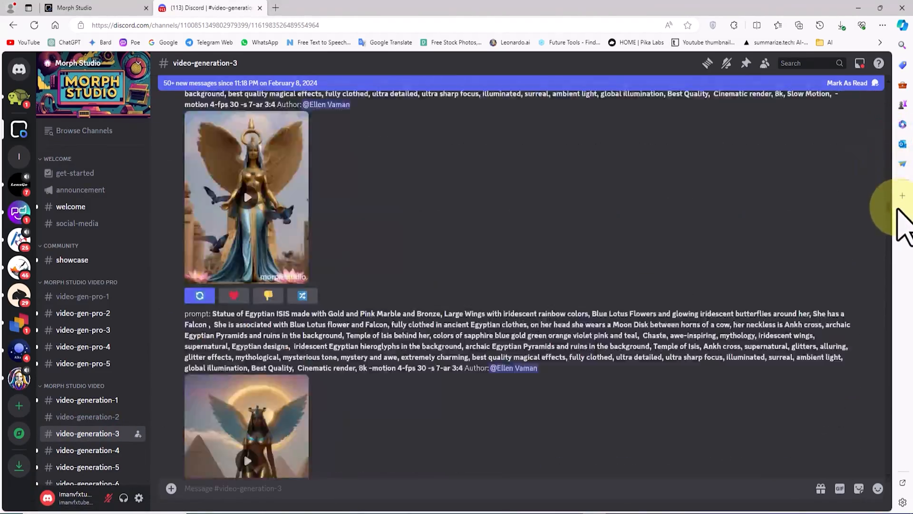
scroll(down, 3)
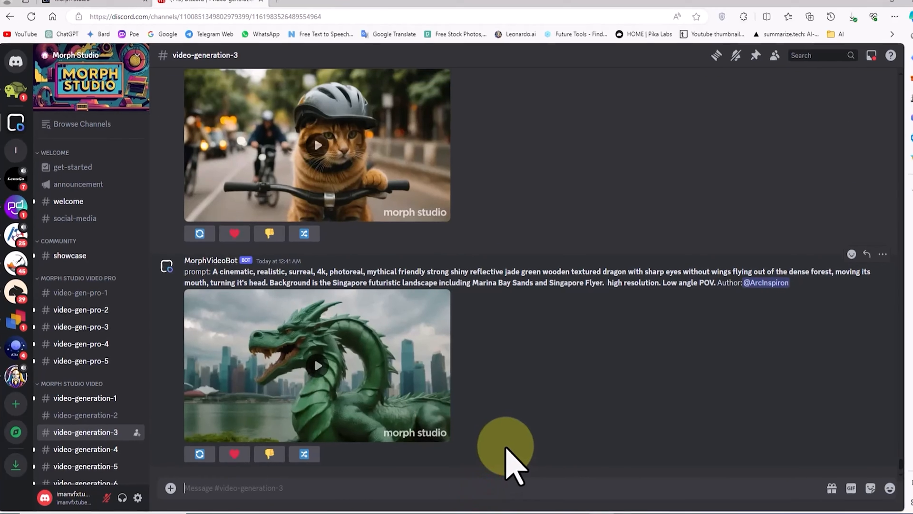
text(/animate)
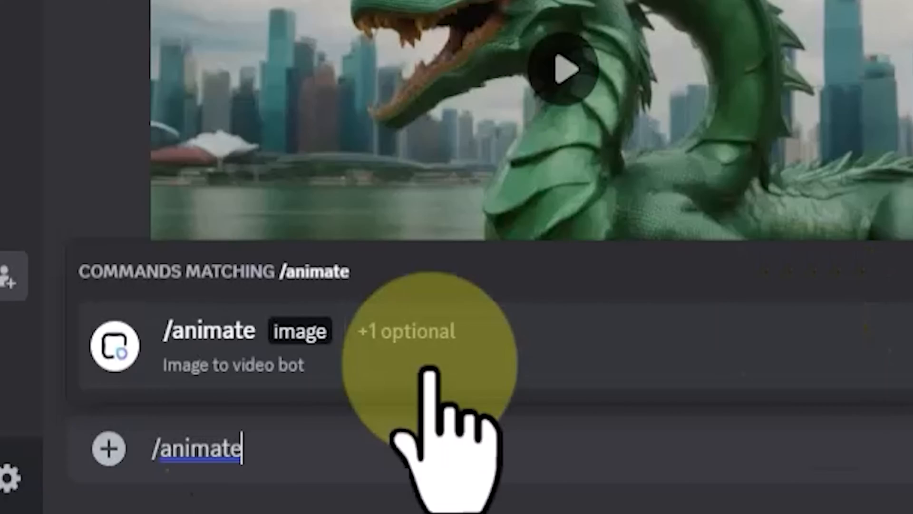
Attach 01.jpg to /animate with the prompt 'Facing the camera and smiling'
click(209, 346)
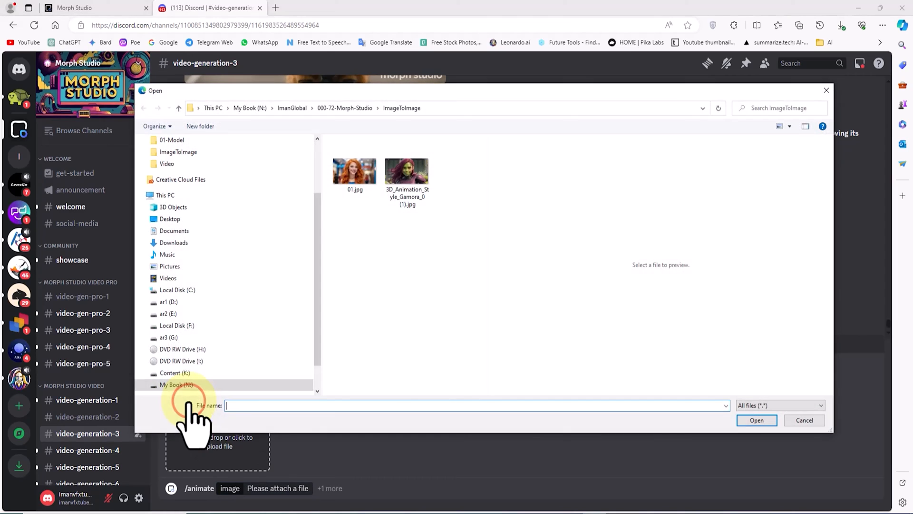
click(355, 169)
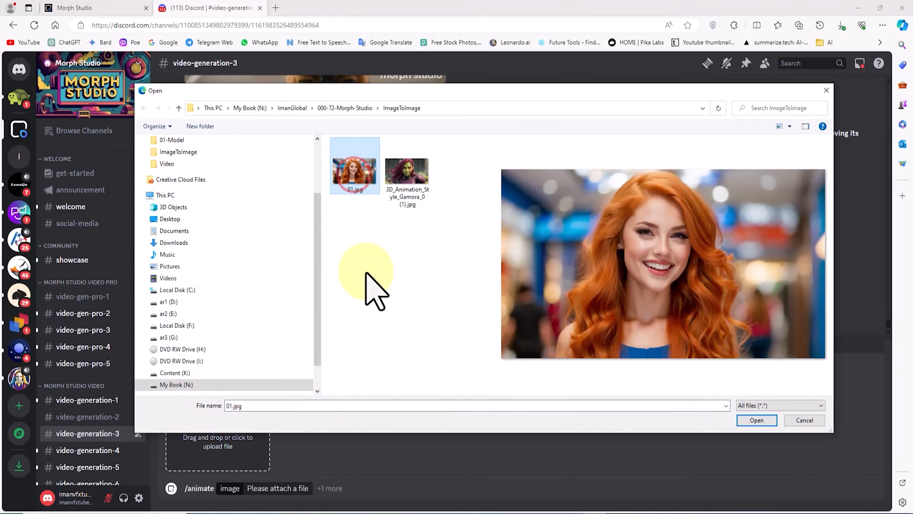
click(757, 420)
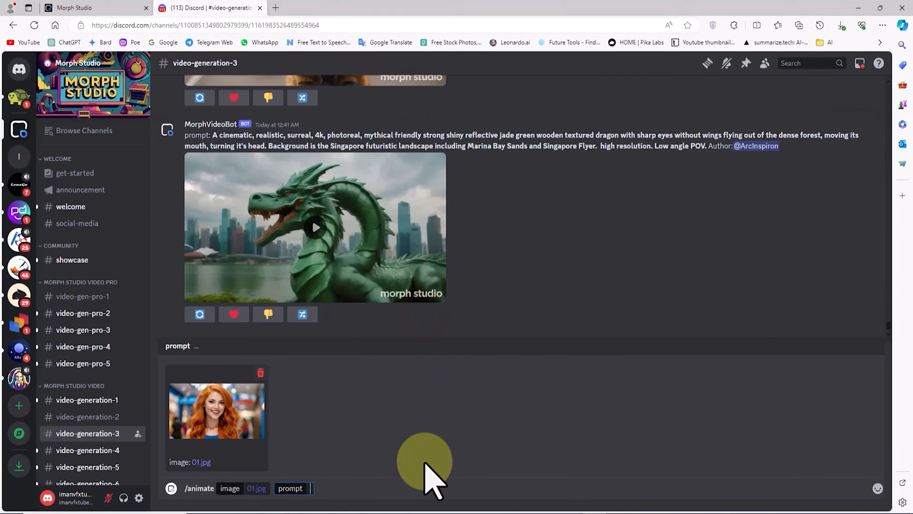
text(Facing the camera and smiling)
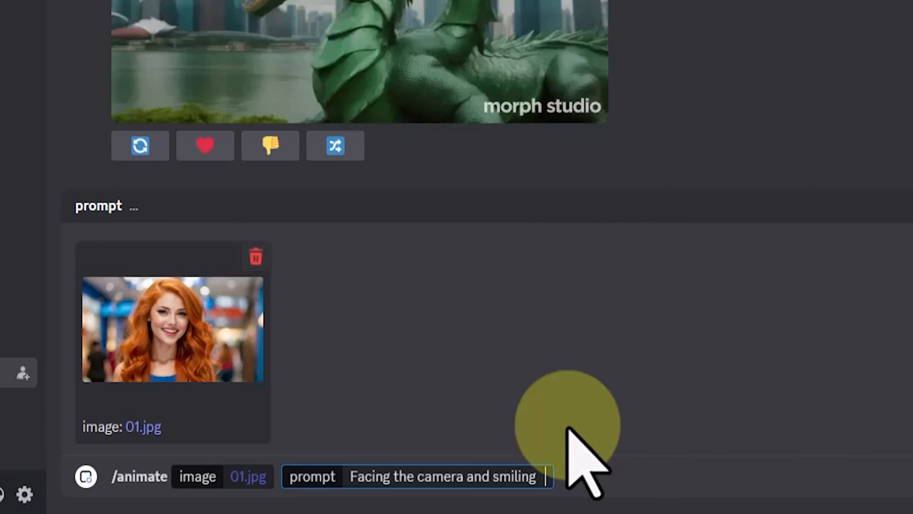
Complete the prompt with '-fps 24 -camera zoom out' and send the /animate request for 01.jpg
text(-fp)
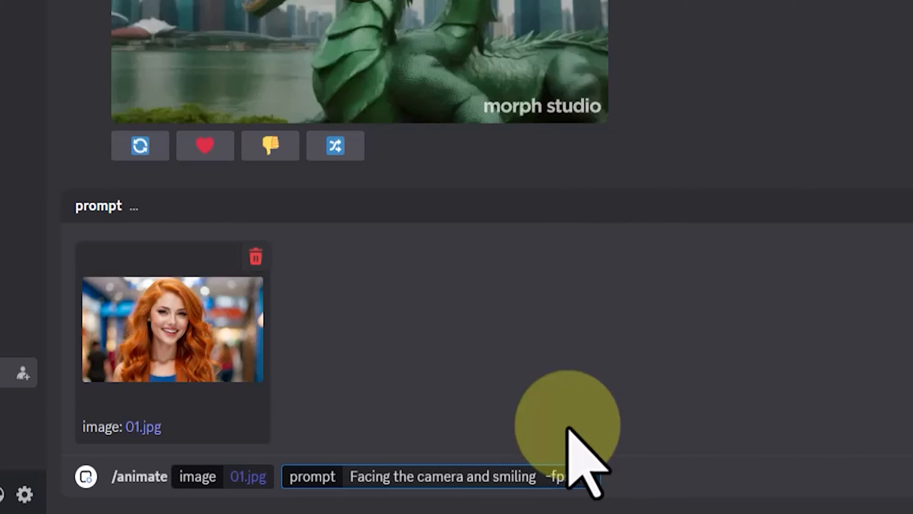
text(camera zoo)
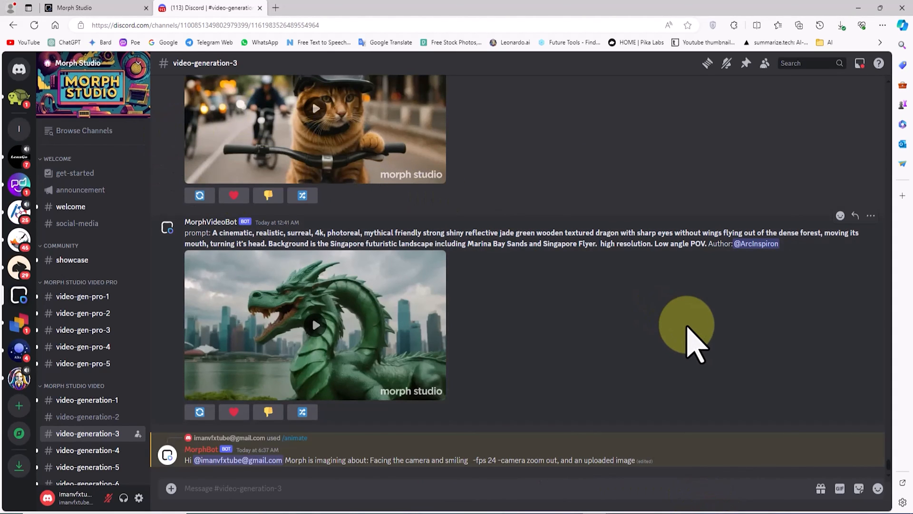
Play MorphBot's smiling orange-haired woman clip and request regenerations beneath it
scroll(down, 3)
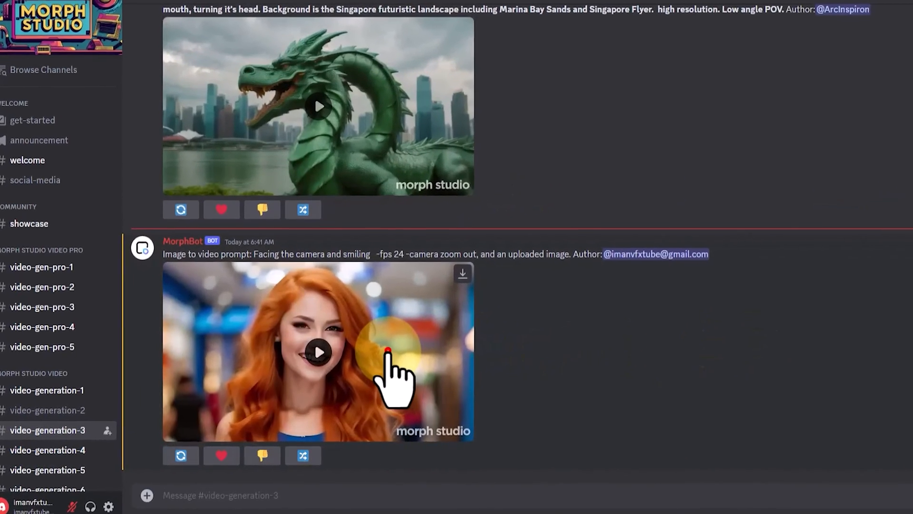
click(318, 352)
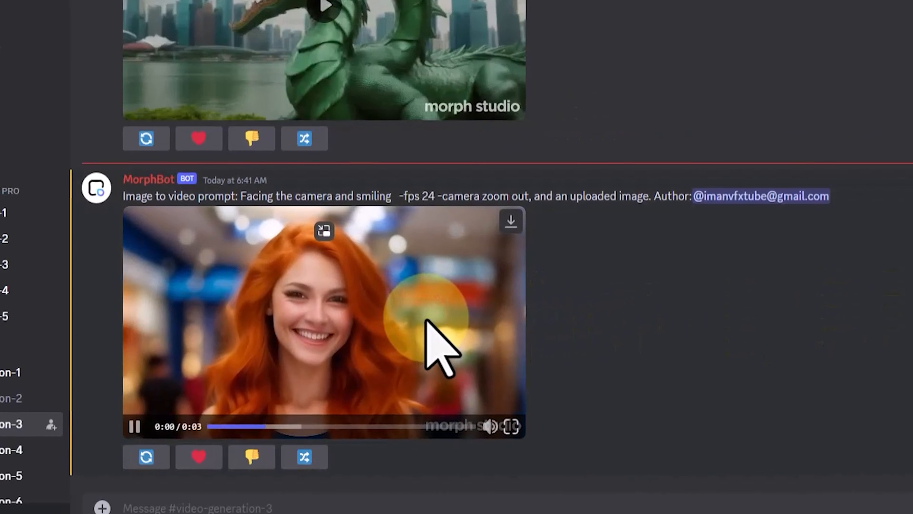
scroll(down, 3)
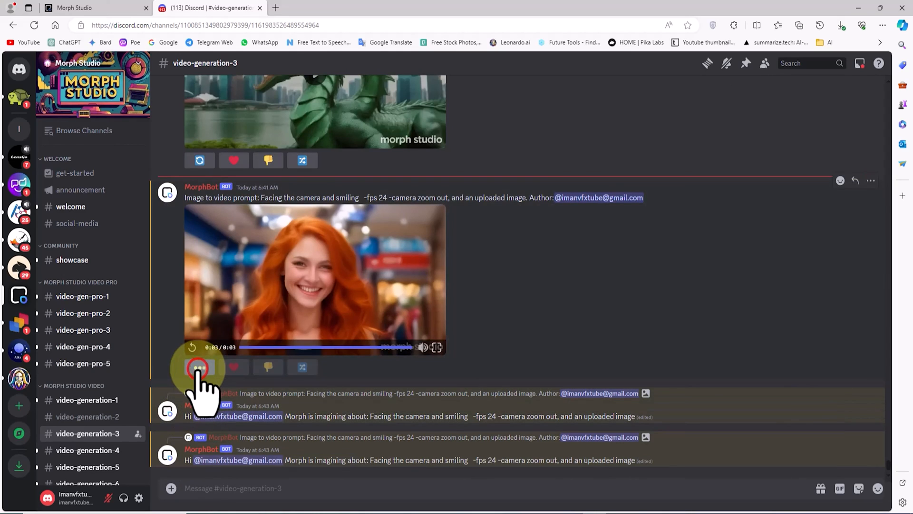
Scroll the channel past the queued jobs to the two regenerated smiling-woman clips
scroll(down, 3)
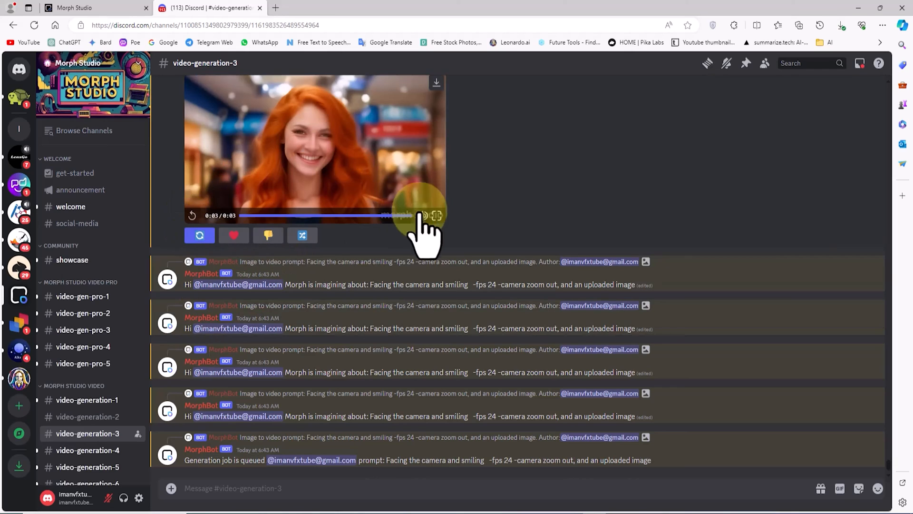
scroll(up, 3)
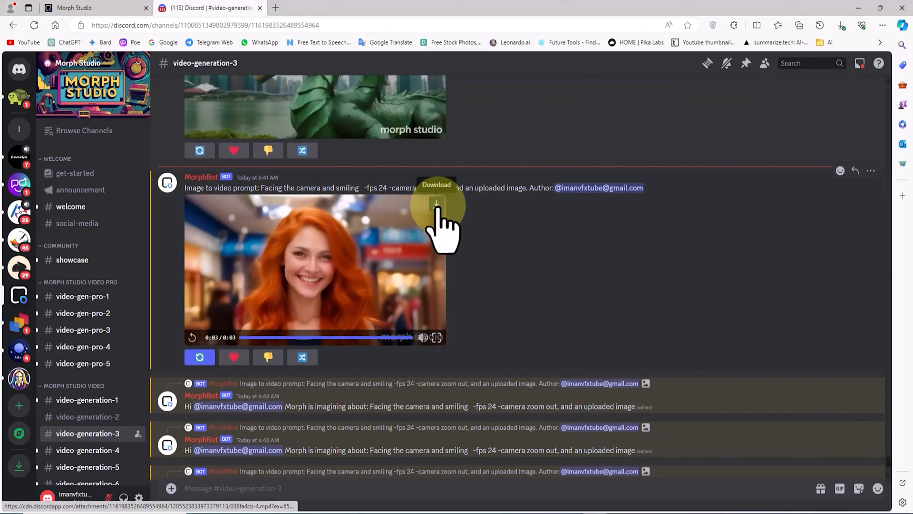
scroll(down, 3)
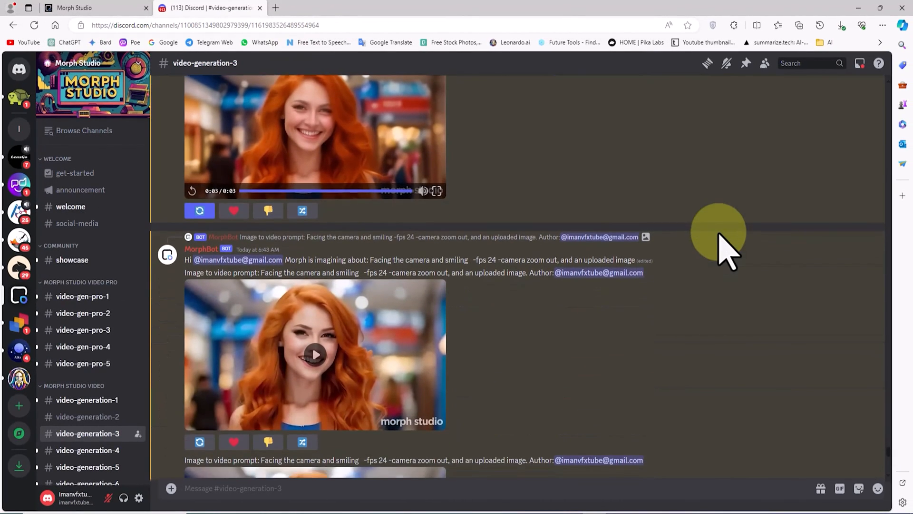
scroll(down, 3)
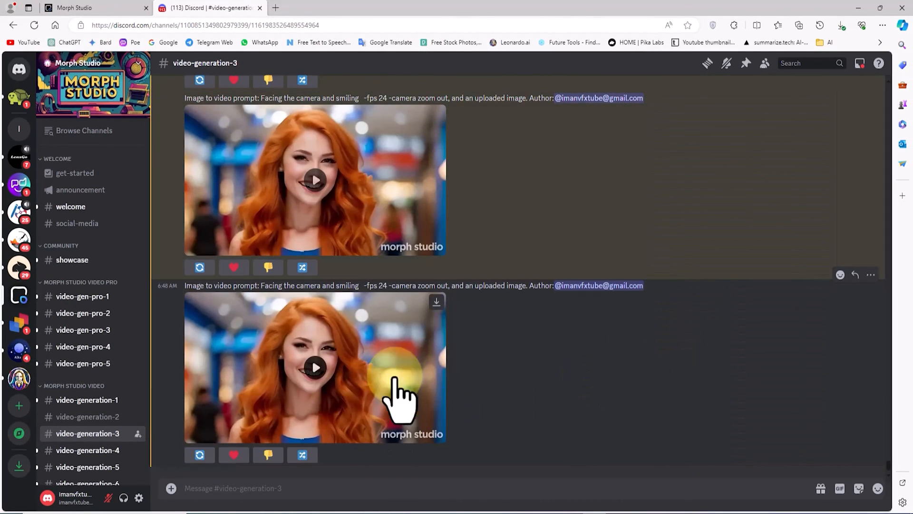
Play the newest regenerated smiling-woman video, leading into the sunset beach clip
click(315, 367)
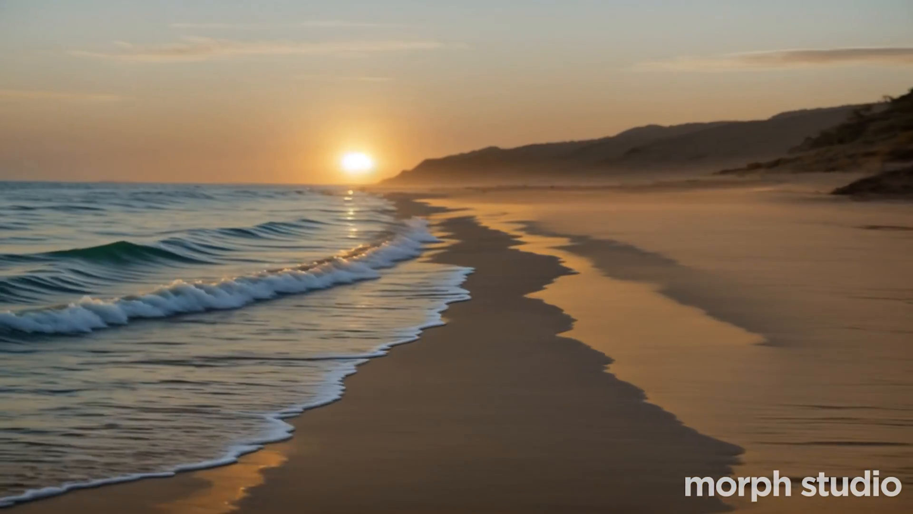